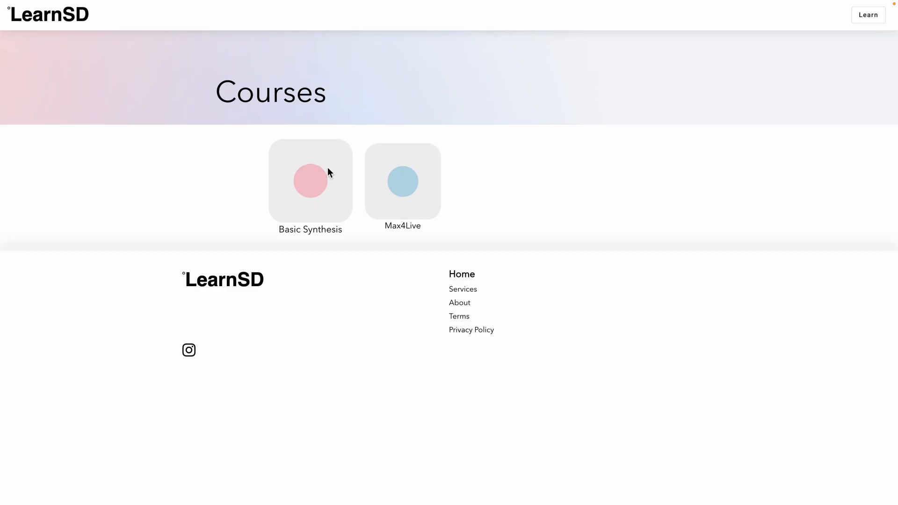
- Read through the Basic Synthesis lesson in LearnSD and continue to the next card
click(310, 181)
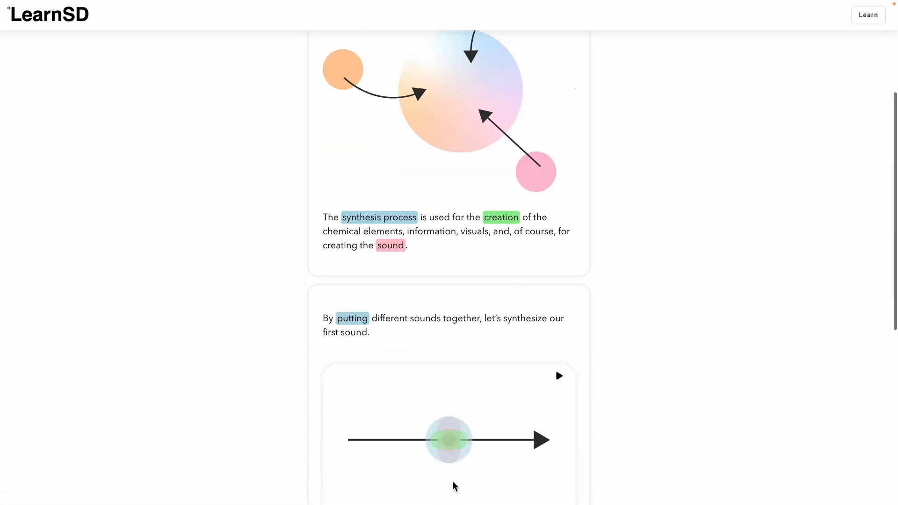
scroll(down, 3)
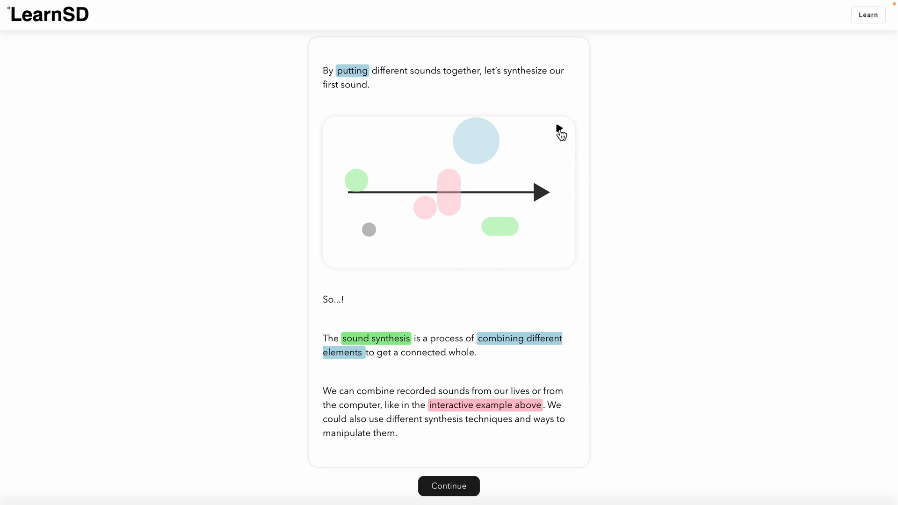
mouse_move(560, 132)
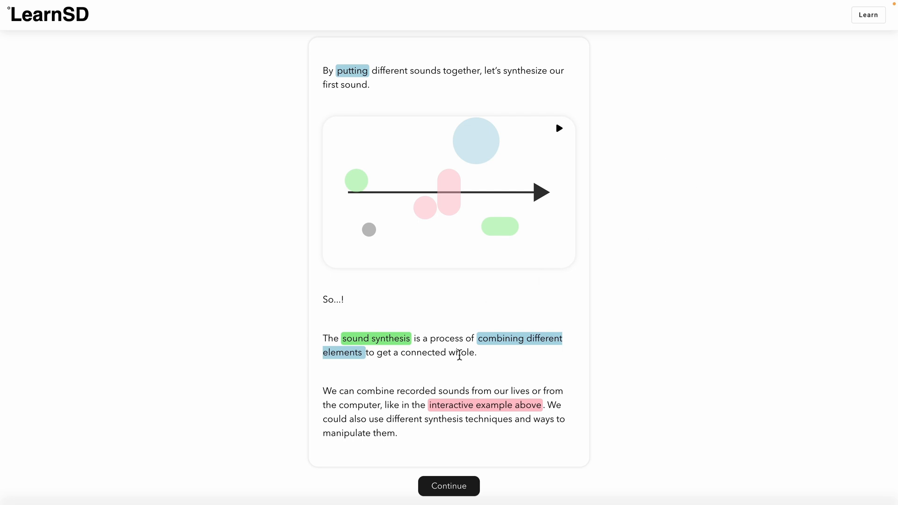
click(448, 486)
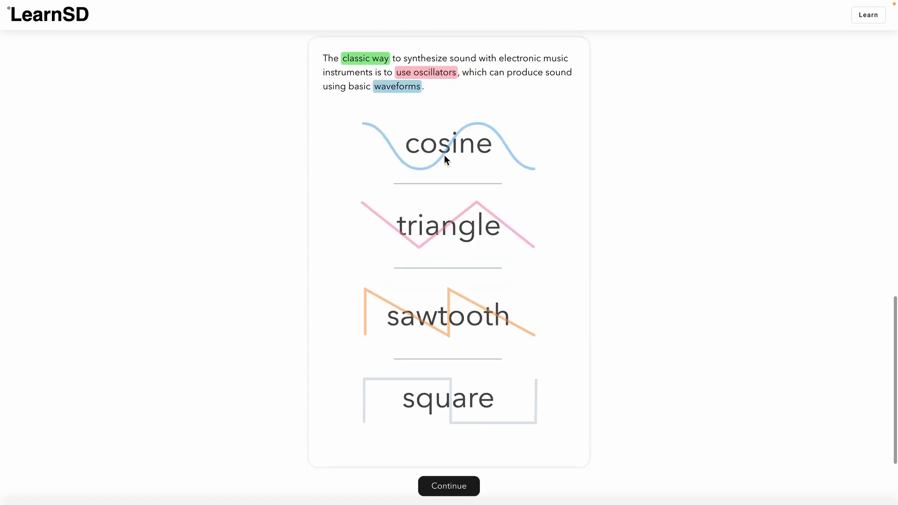
mouse_move(720, 215)
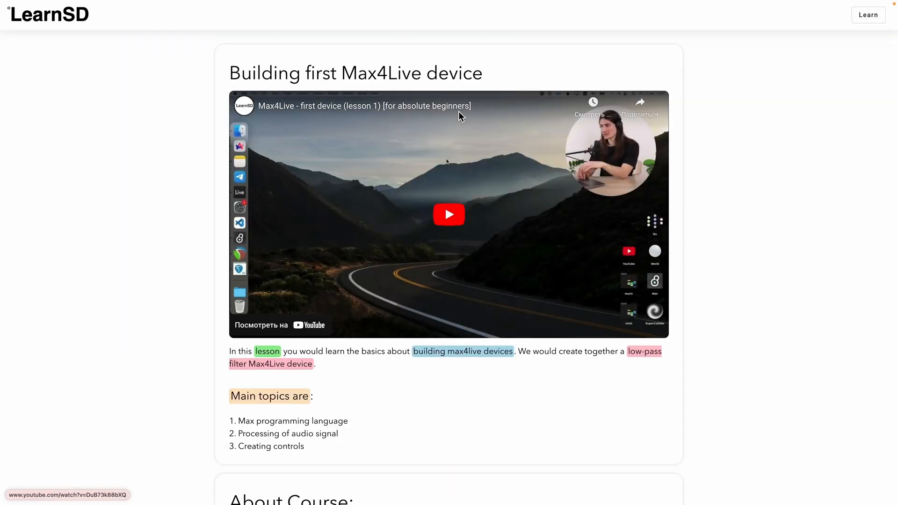
- Scroll down the Max4Live first-device course page to reach its video lesson
scroll(down, 3)
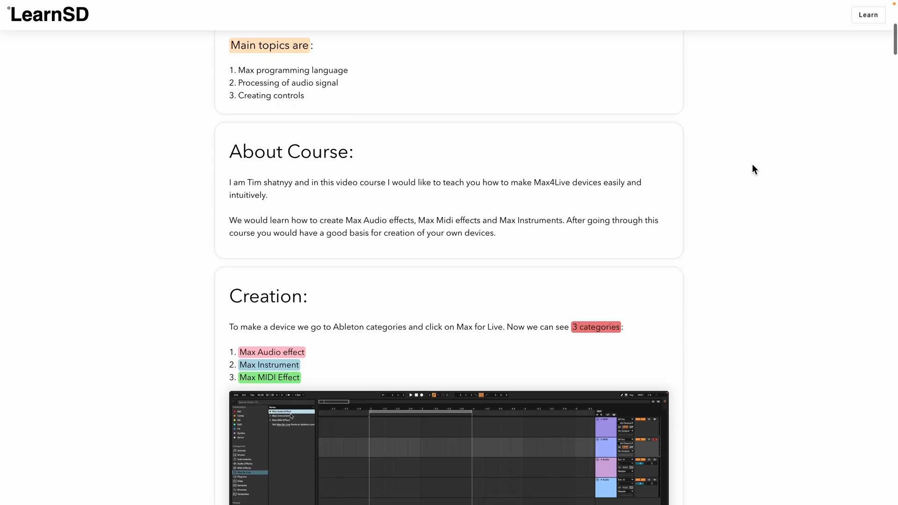
scroll(down, 3)
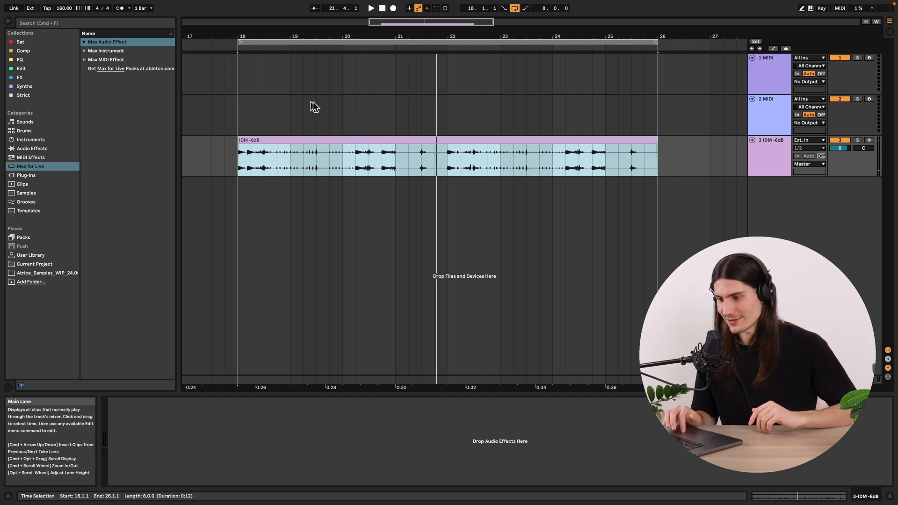
- Create a blank Max Audio Effect device with plugin~ wired to plugout~
click(84, 41)
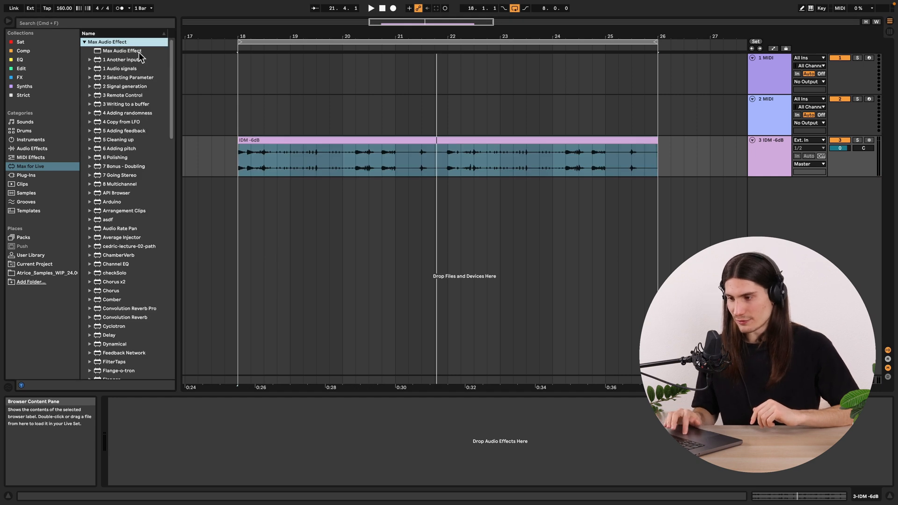
double_click(122, 51)
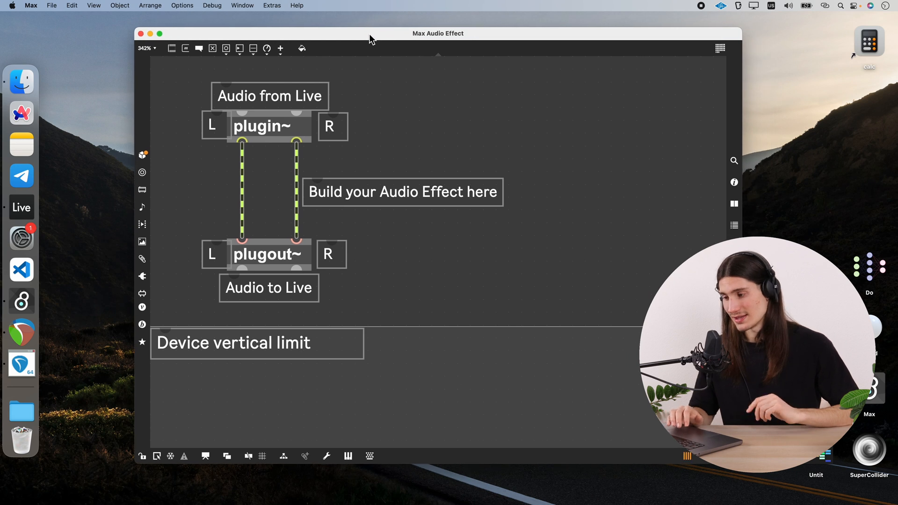
mouse_move(455, 138)
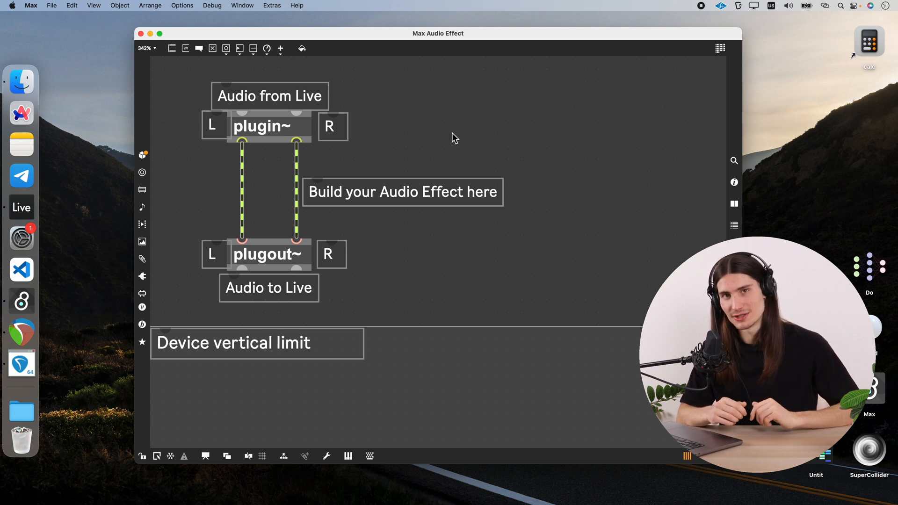
mouse_move(515, 151)
text(t)
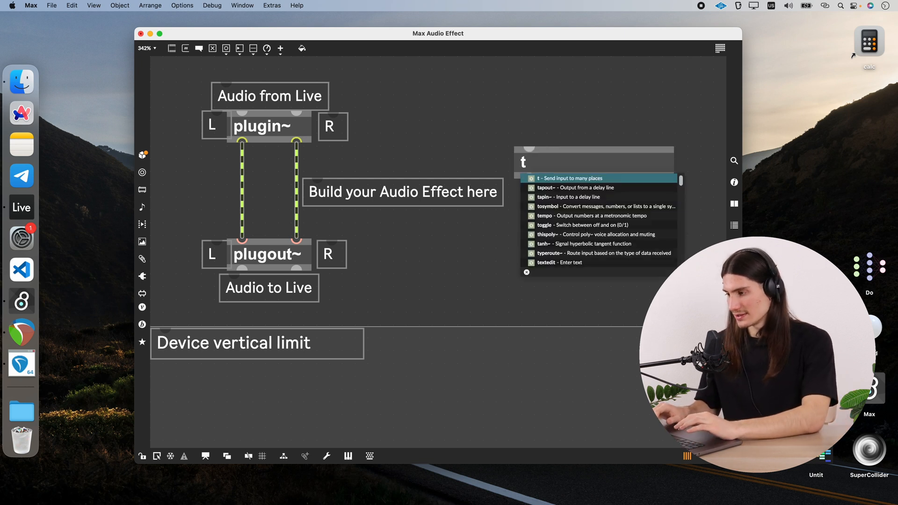
- Place tapin~ 3000 and tapout~ 250 objects and duplicate the pair for the second channel
text(apin~)
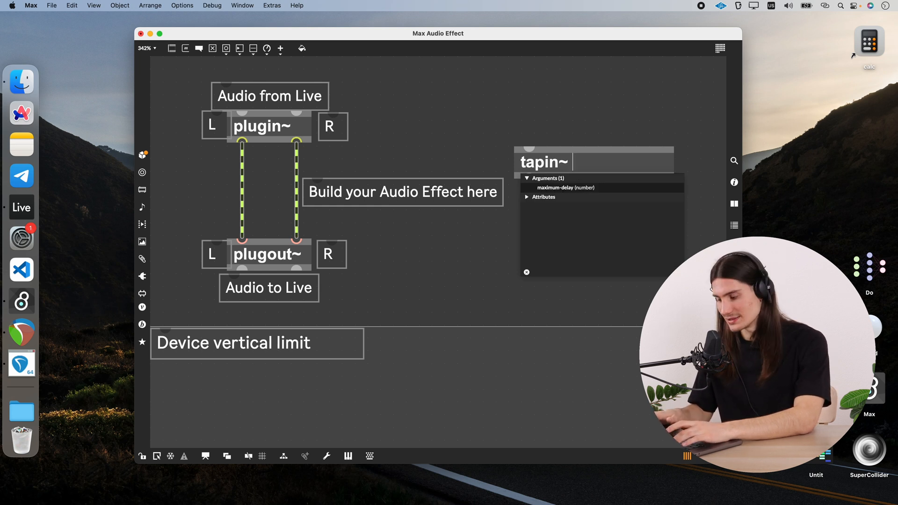
text(3000)
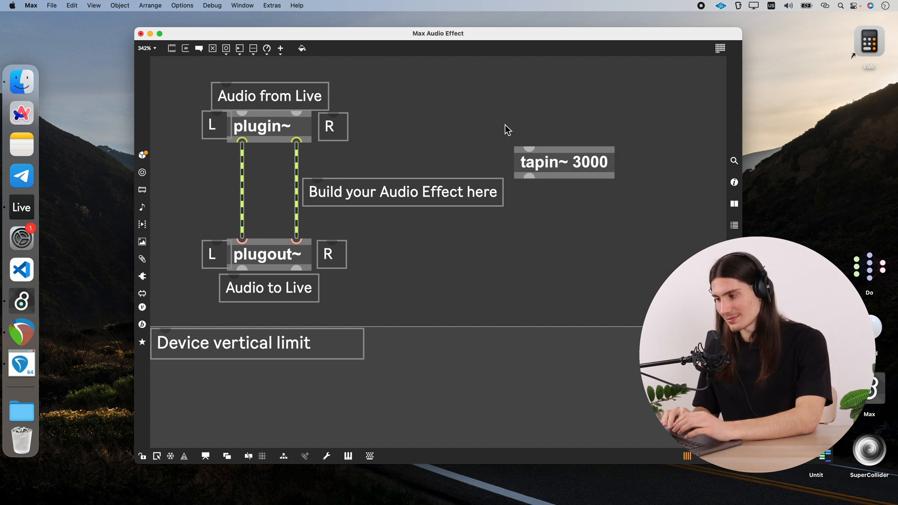
click(564, 162)
text(tapout~)
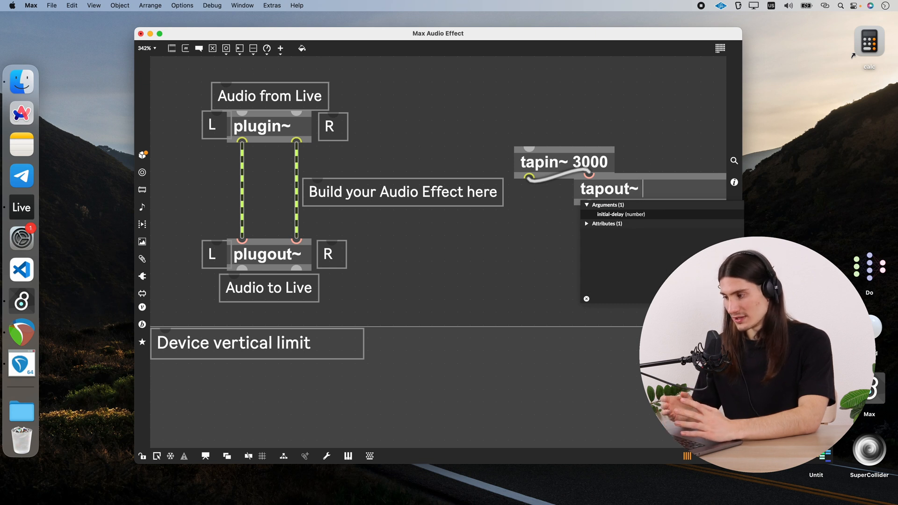
text(250)
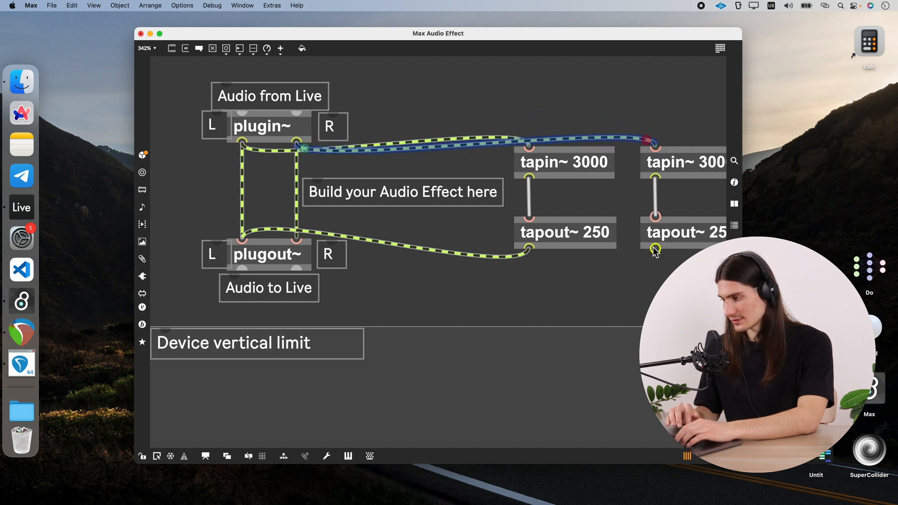
- Save the device as ts.delay1.amxd, replacing the existing file, and return to Live
click(428, 280)
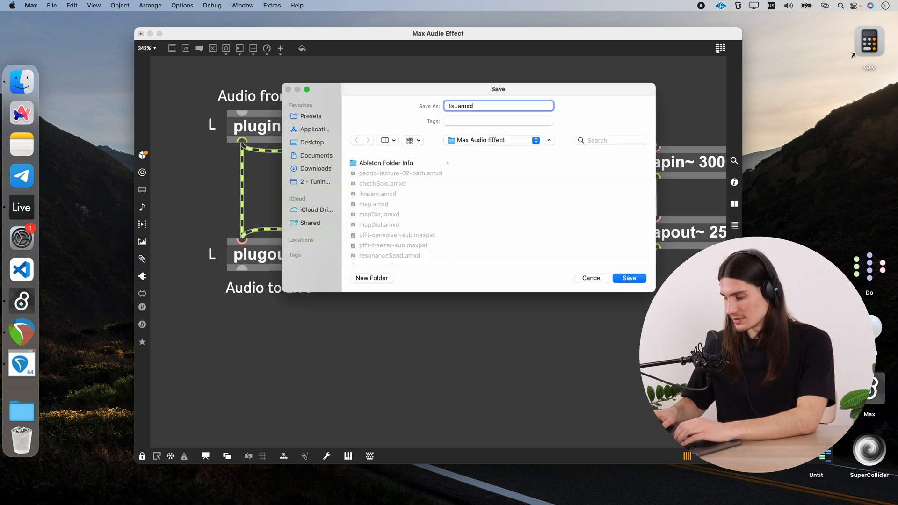
click(629, 278)
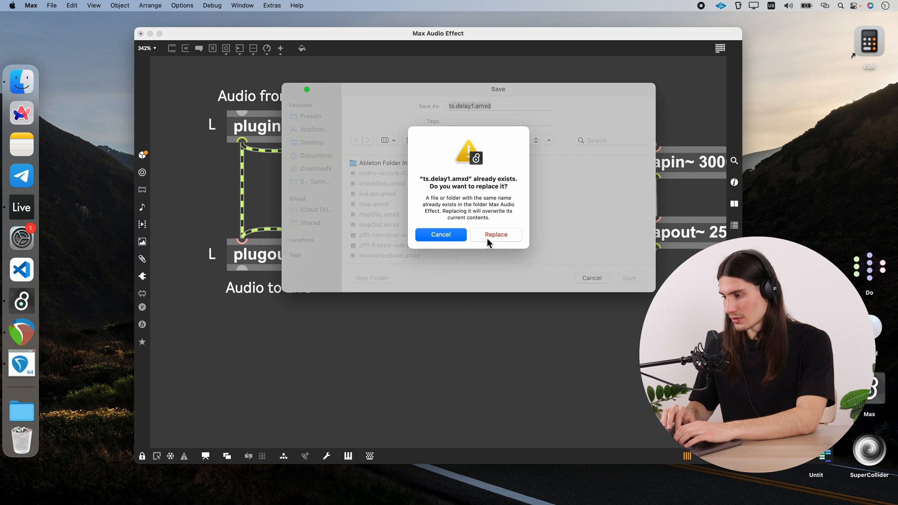
click(496, 234)
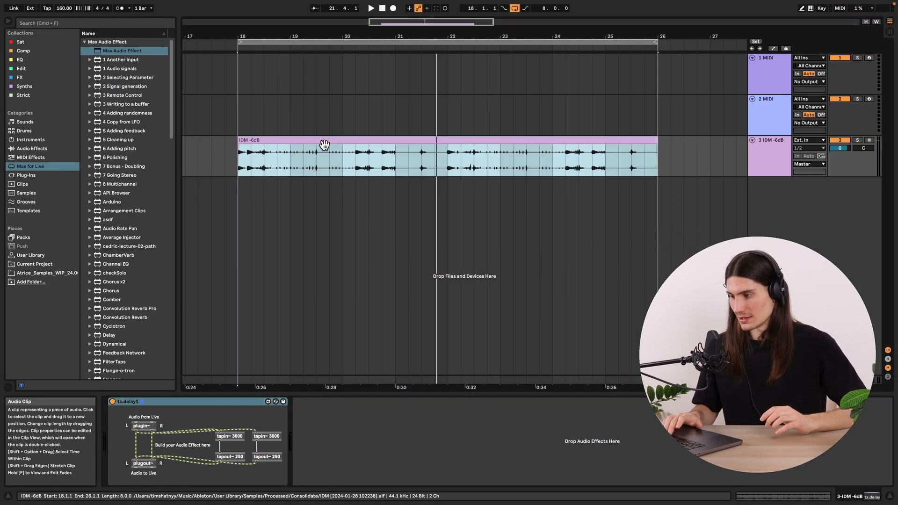
click(371, 8)
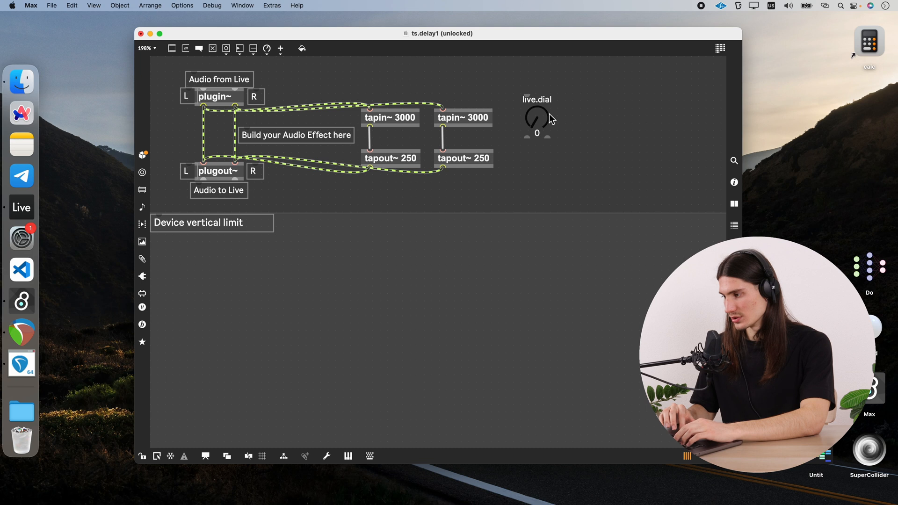
- Apply the time prototype to the new live.dial
right_click(537, 118)
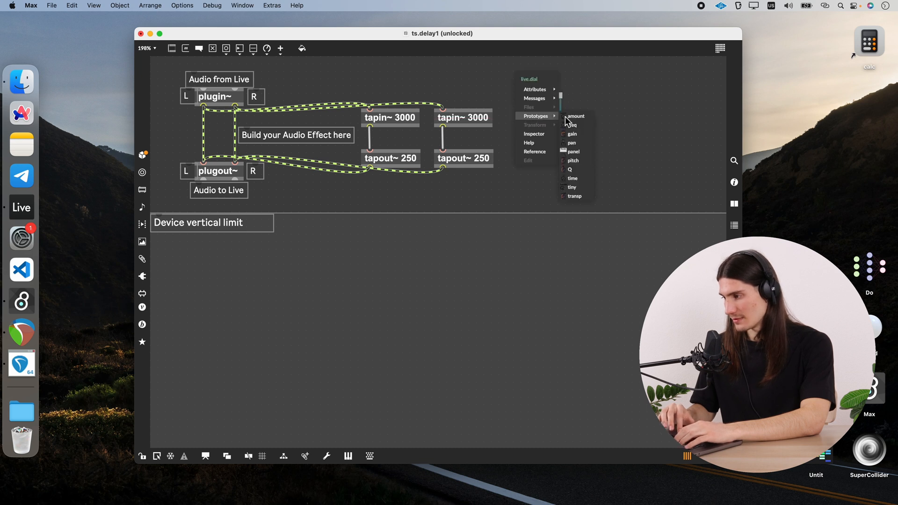
click(573, 178)
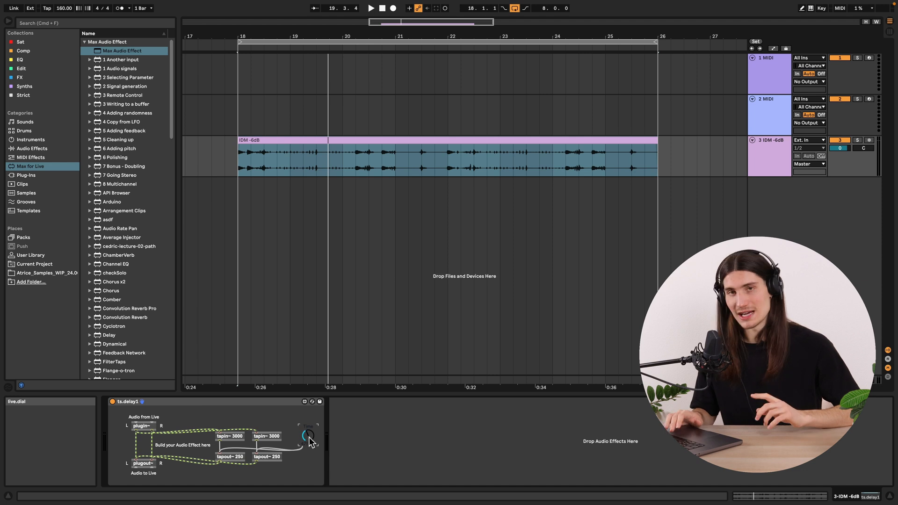
- Turn the Time dial on ts.delay1 while the IDM clip plays
click(370, 8)
text($1)
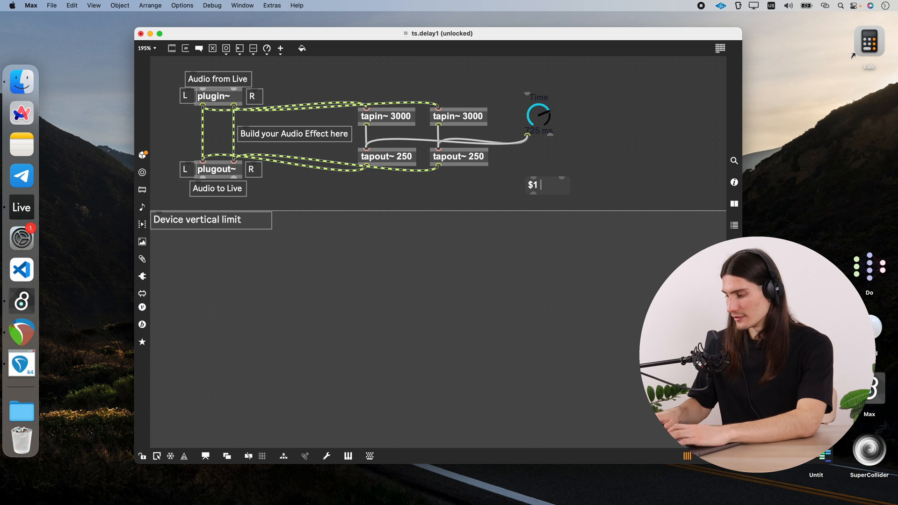
- Chain the Time dial through a [$1 50] message into a line~ smoothing object
text(50)
text(line~)
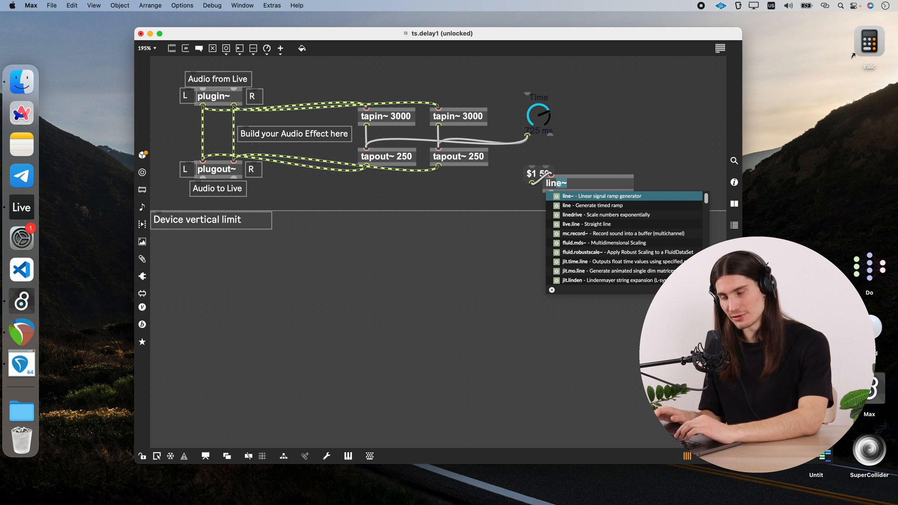
click(607, 196)
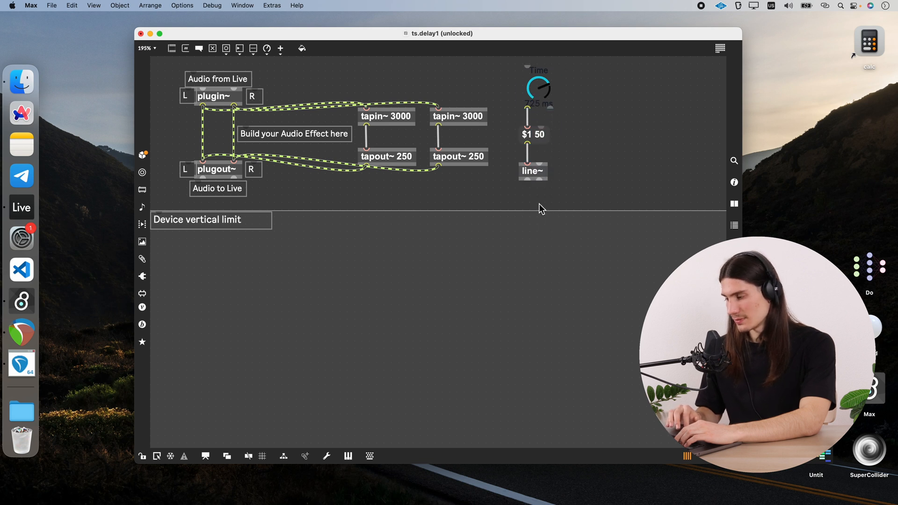
mouse_move(578, 132)
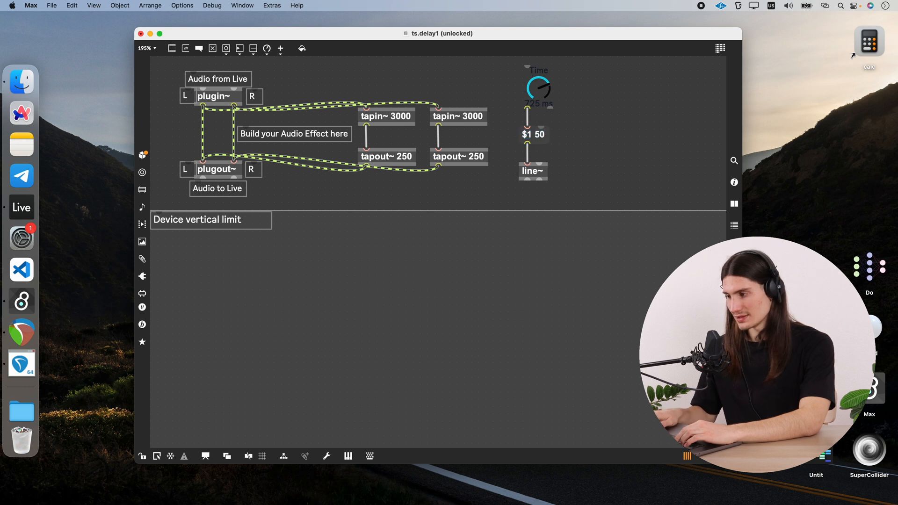
mouse_move(578, 141)
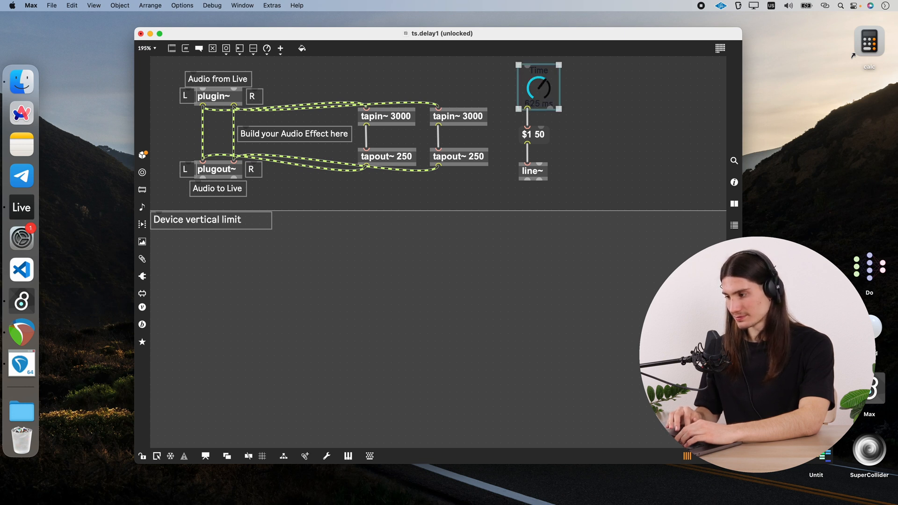
mouse_move(528, 182)
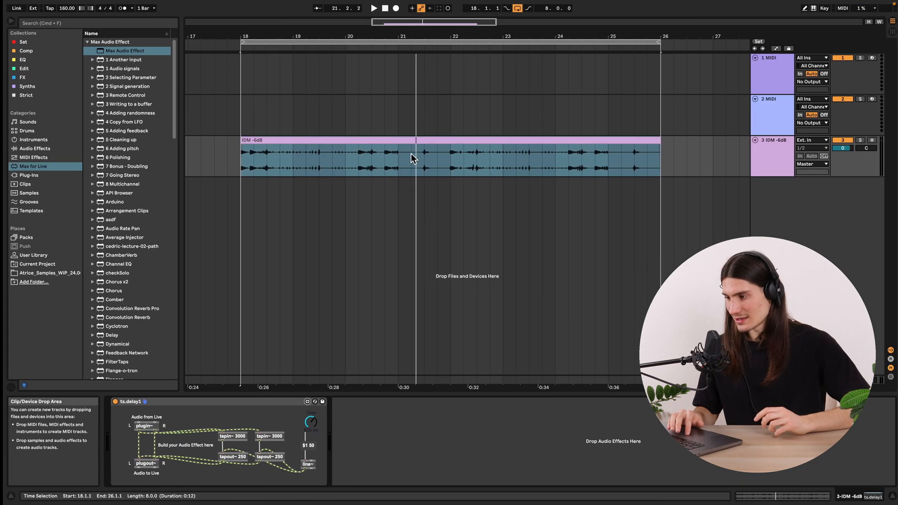
click(402, 157)
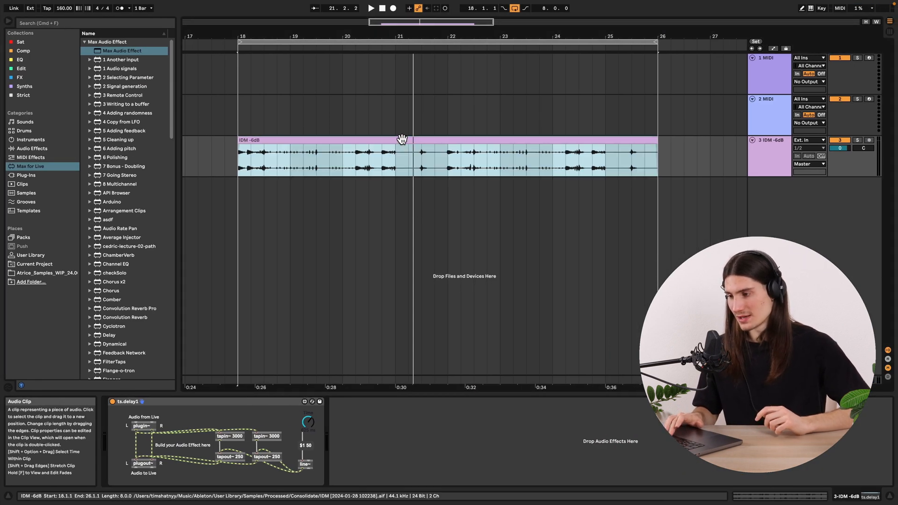
click(370, 8)
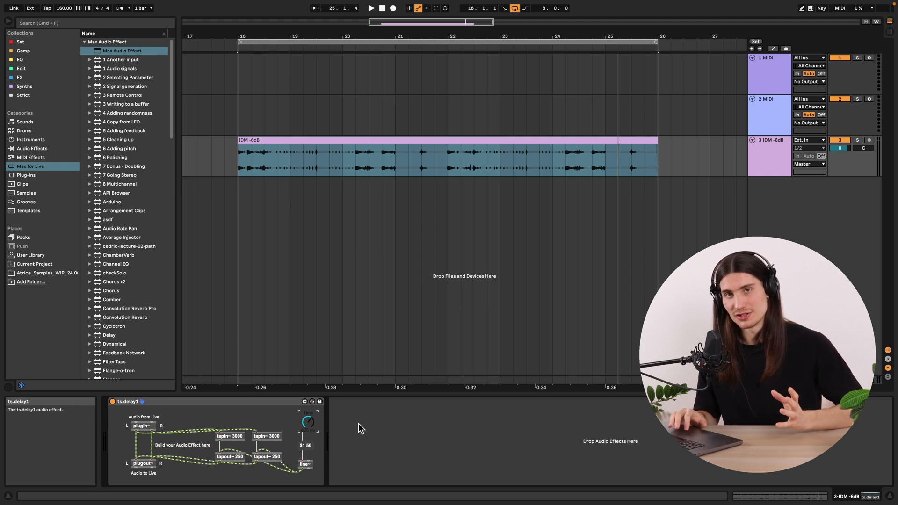
mouse_move(364, 433)
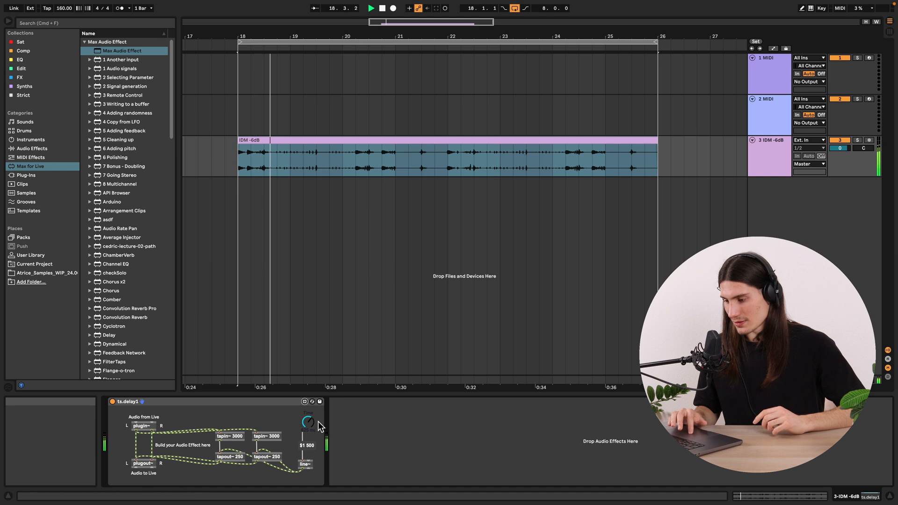
- Play the IDM clip through ts.delay1 with the 500 ms Time ramp
click(308, 423)
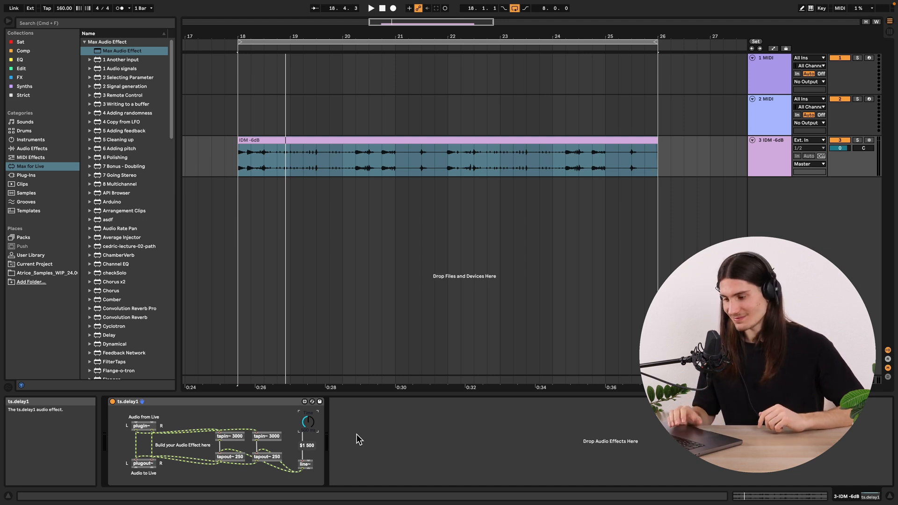
mouse_move(350, 426)
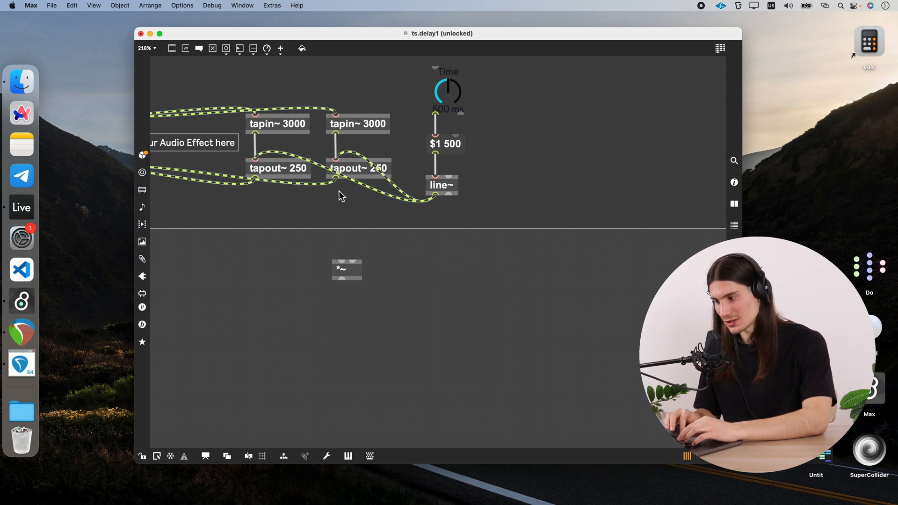
mouse_move(337, 181)
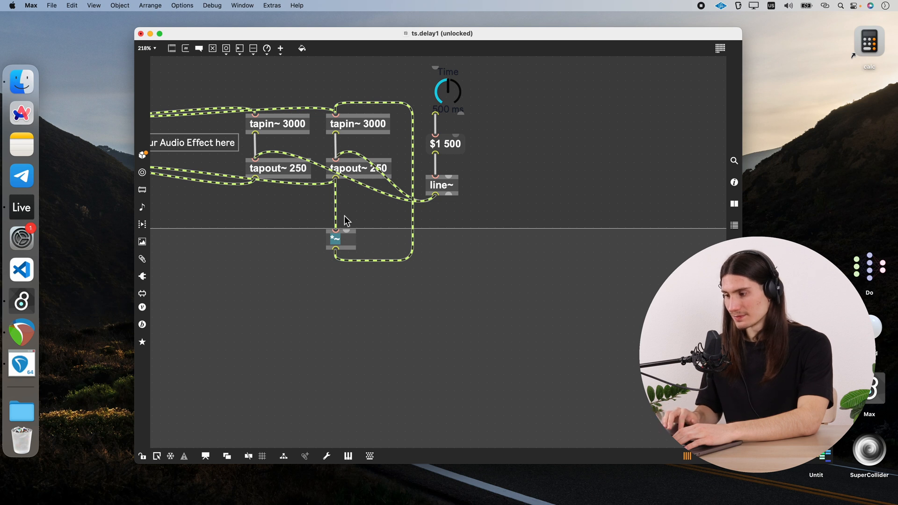
mouse_move(348, 229)
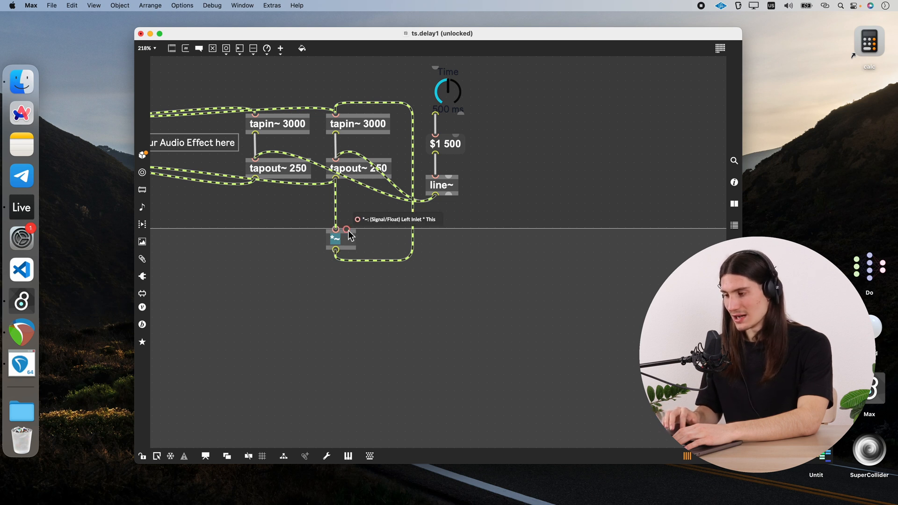
mouse_move(356, 205)
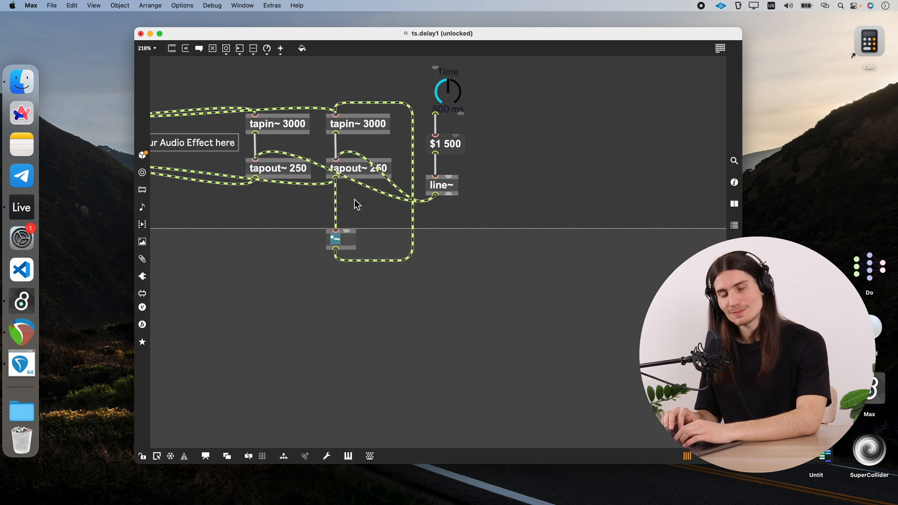
mouse_move(346, 233)
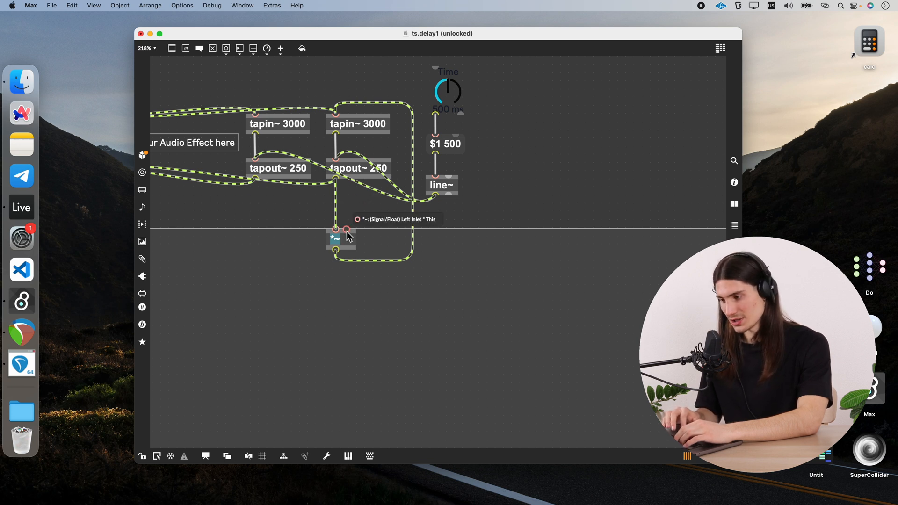
mouse_move(364, 221)
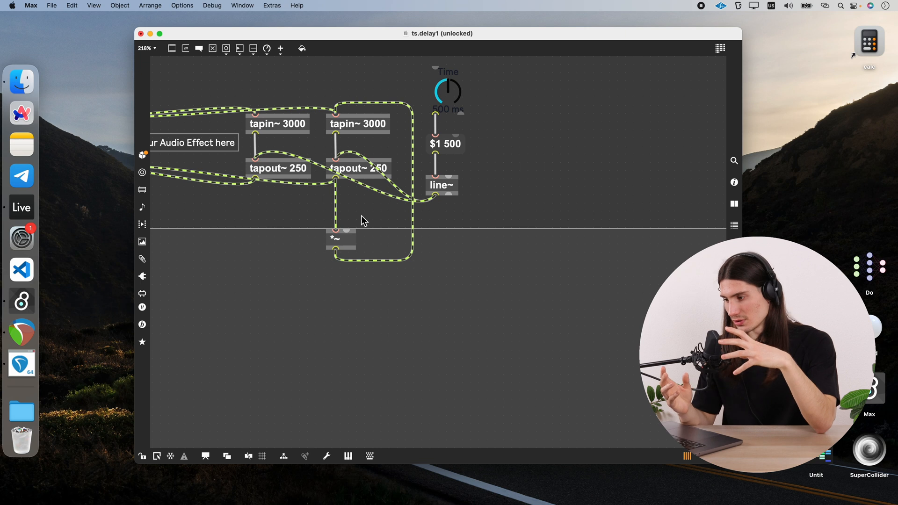
mouse_move(510, 185)
text(0. 1.)
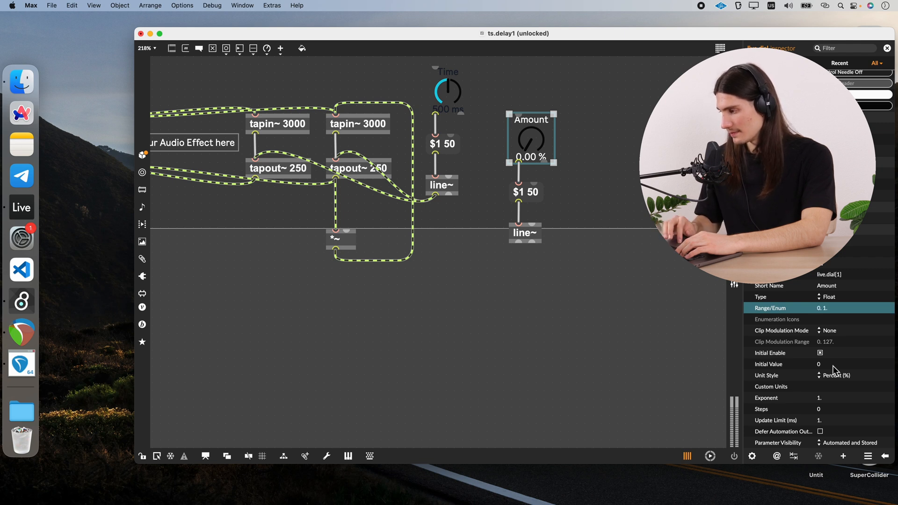
- Set the Amount dial's value display in the Inspector and try turning it
click(836, 376)
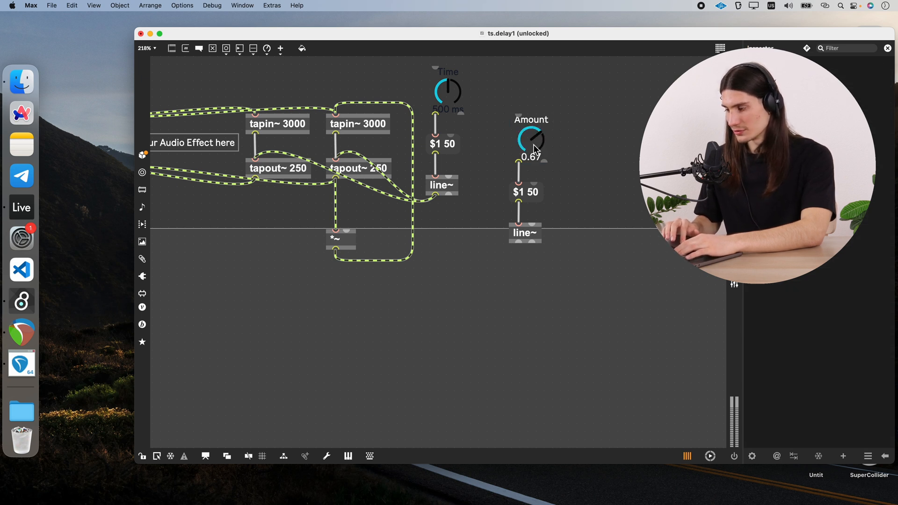
click(531, 138)
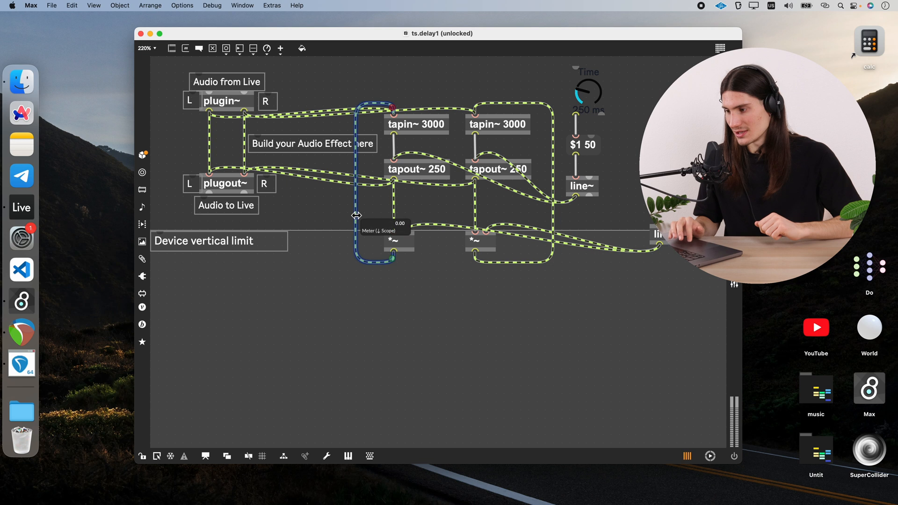
mouse_move(367, 203)
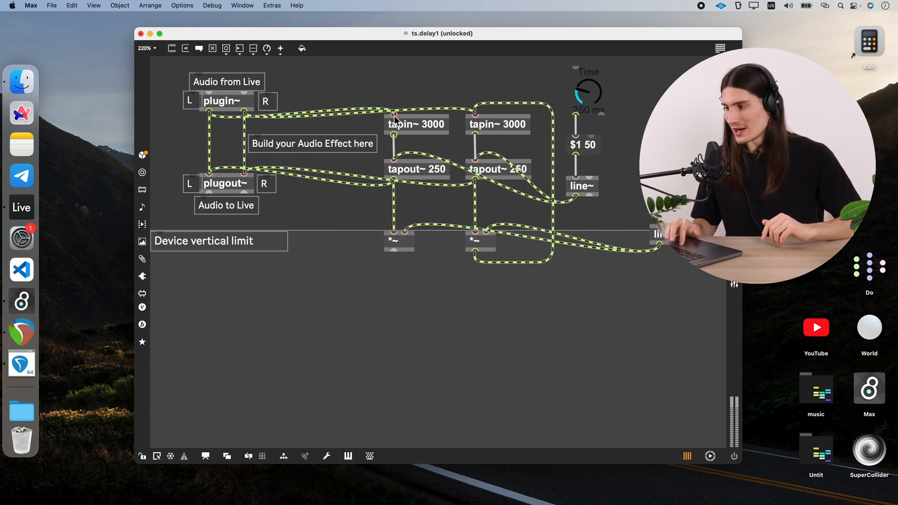
mouse_move(489, 94)
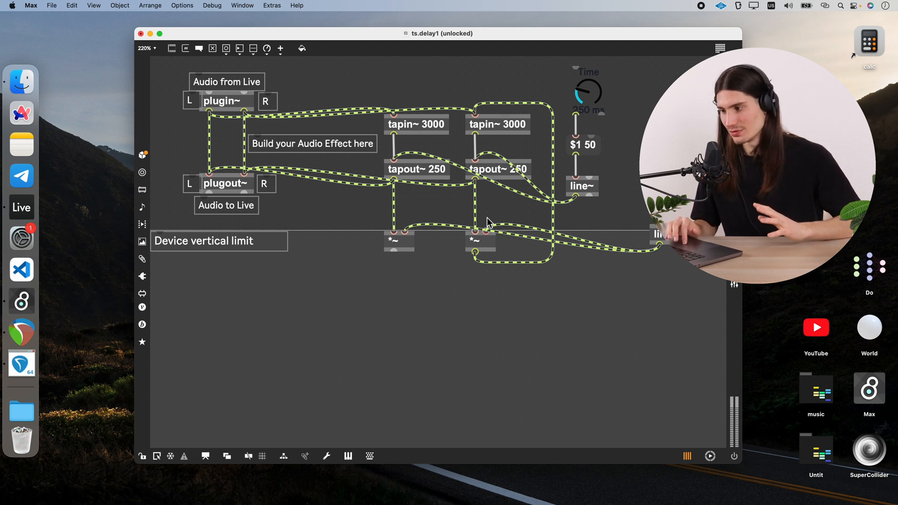
mouse_move(383, 116)
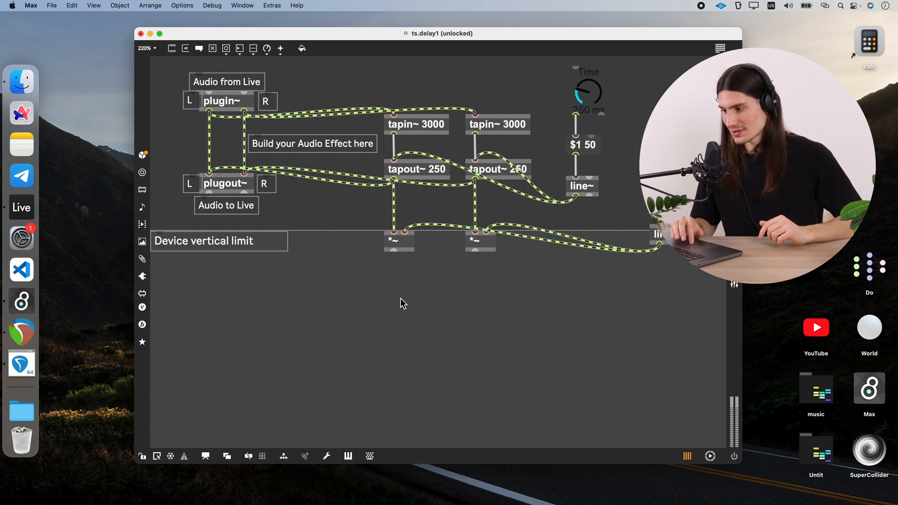
mouse_move(431, 275)
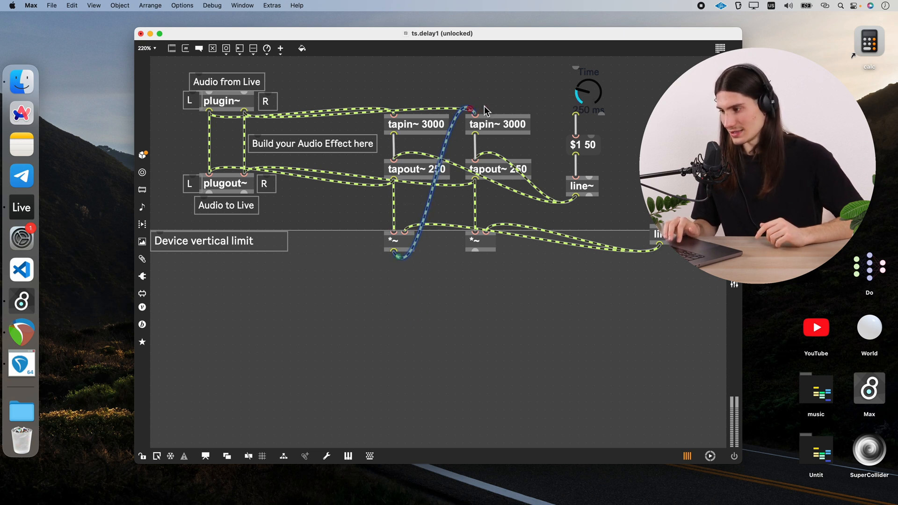
mouse_move(437, 98)
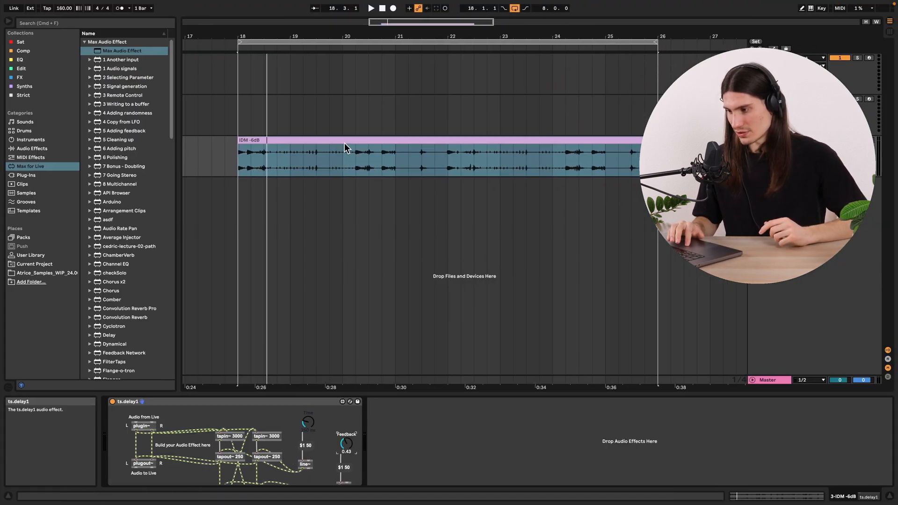
- Restart the IDM clip through the ping-pong delay with Feedback at 0.43
click(370, 9)
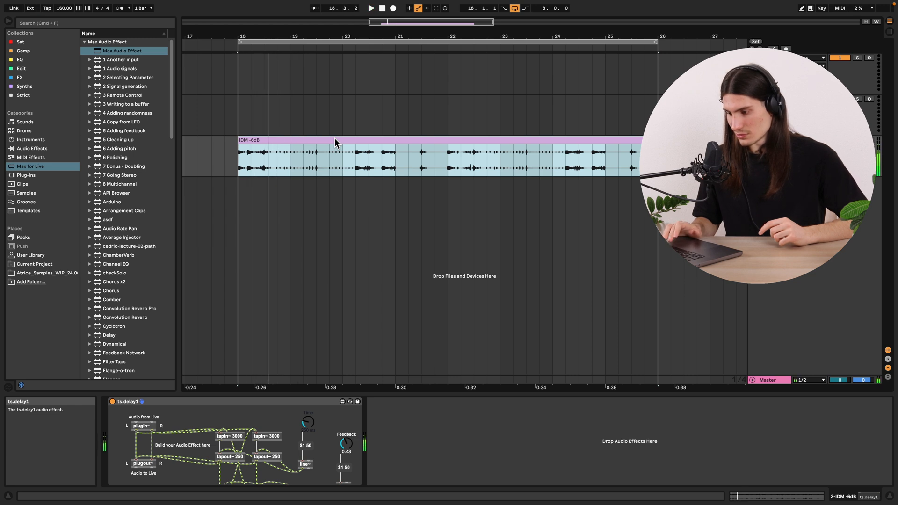
mouse_move(318, 413)
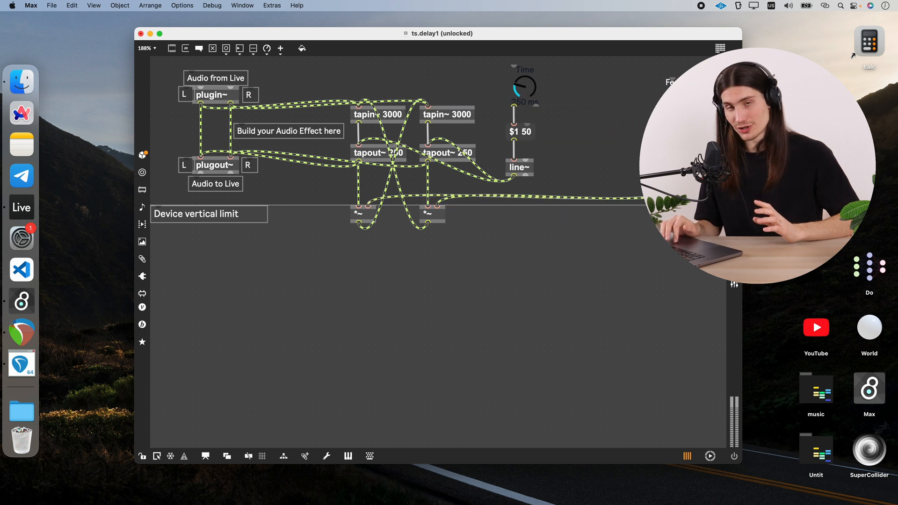
mouse_move(567, 160)
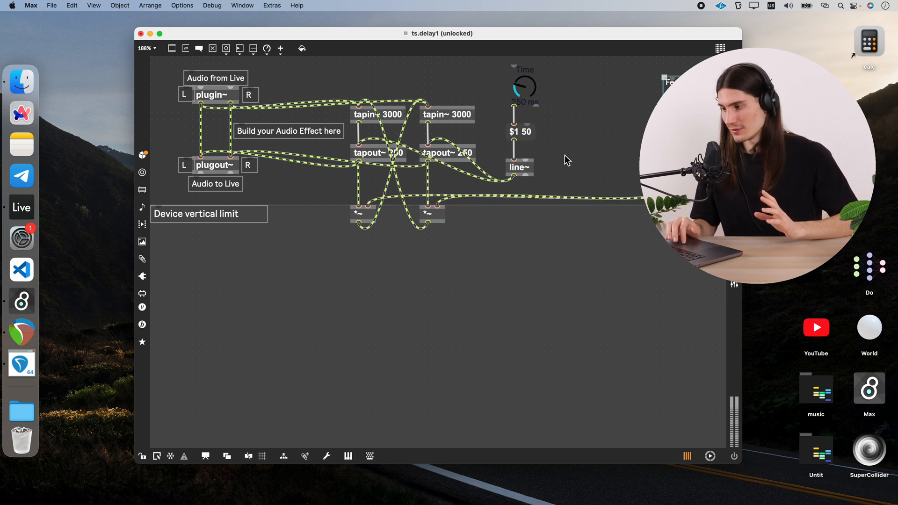
mouse_move(483, 177)
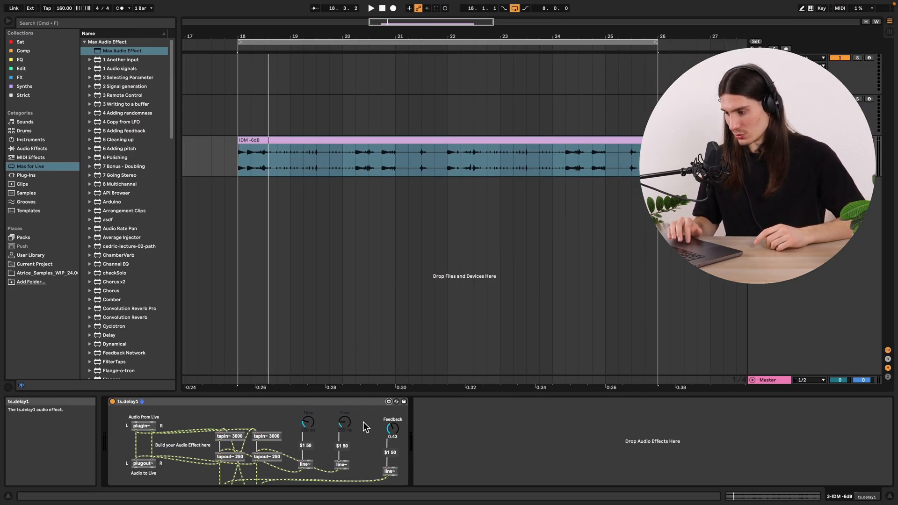
- Play the IDM clip and push the ts.delay1 Feedback dial up to 1.00 for endless echoes
click(287, 141)
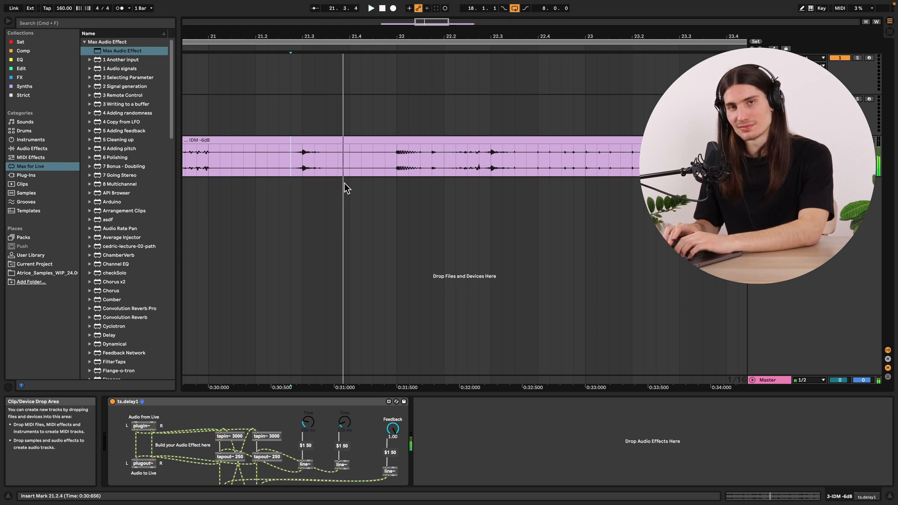
click(392, 428)
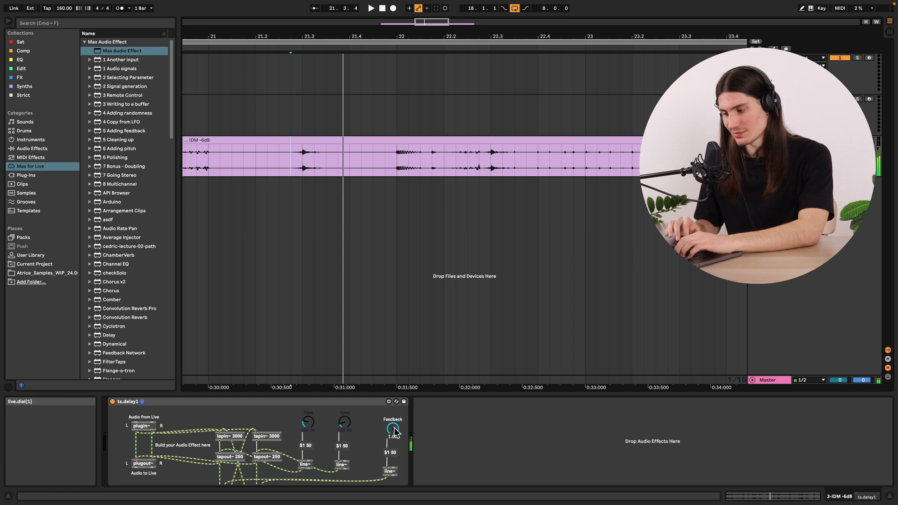